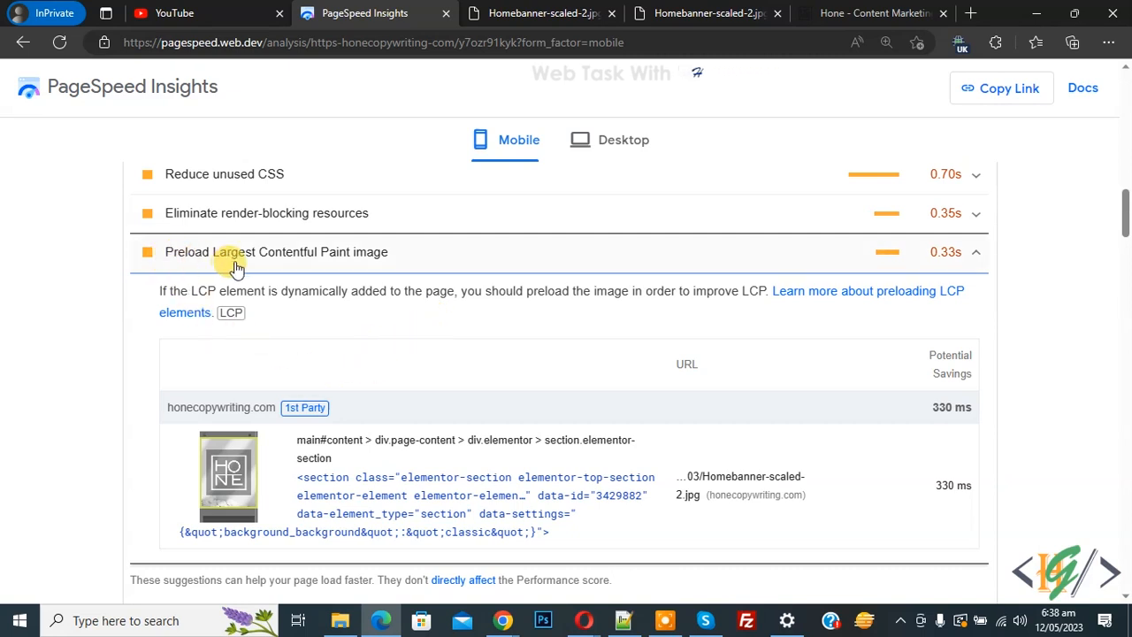
pyautogui.moveTo(384, 261)
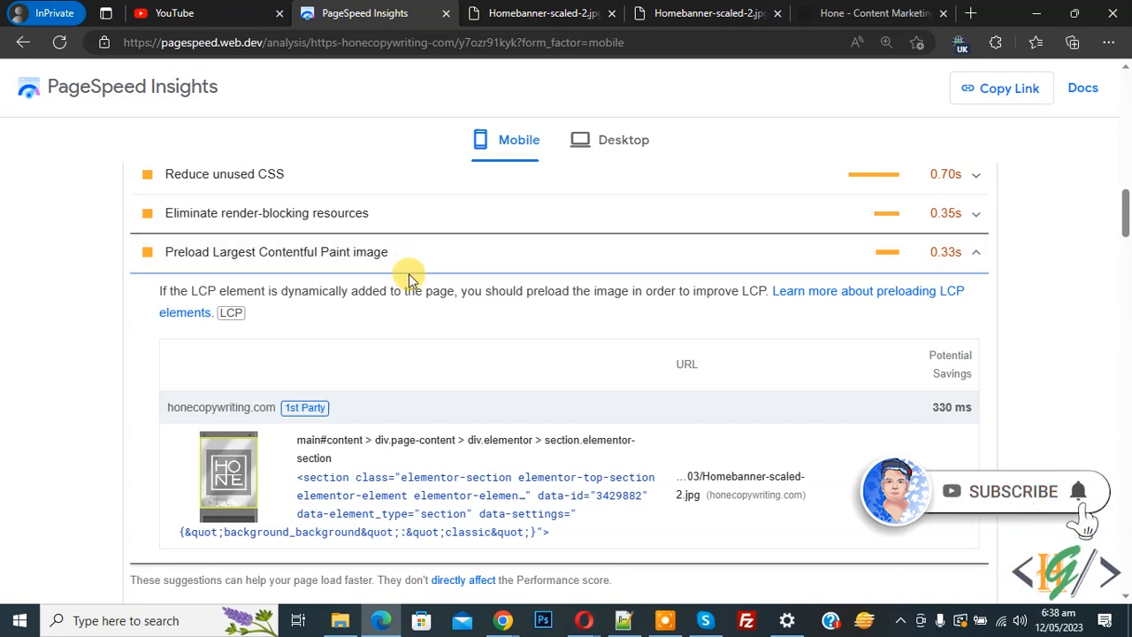
pyautogui.moveTo(416, 325)
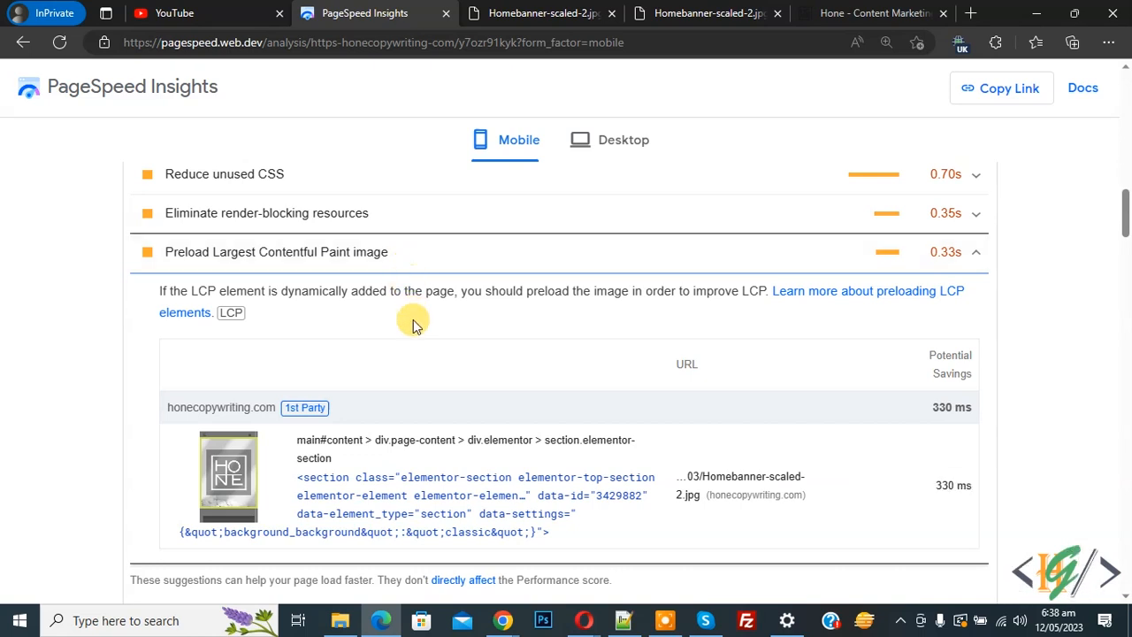
pyautogui.moveTo(365, 305)
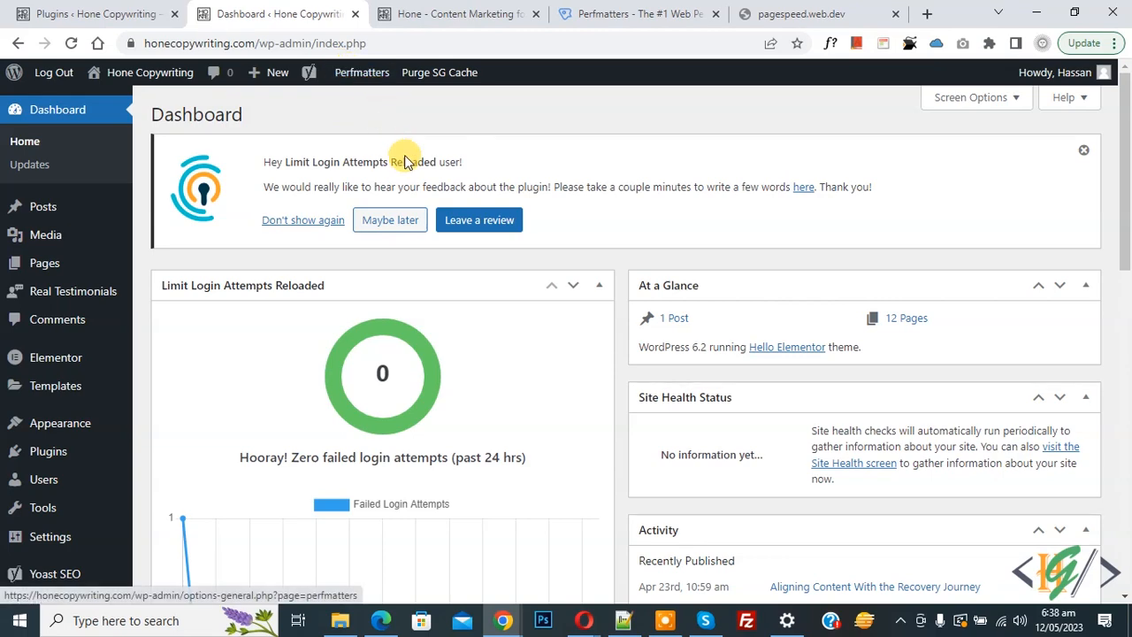
# - View the perfmatters.io website tab, then return to the WordPress dashboard tab
pyautogui.click(637, 14)
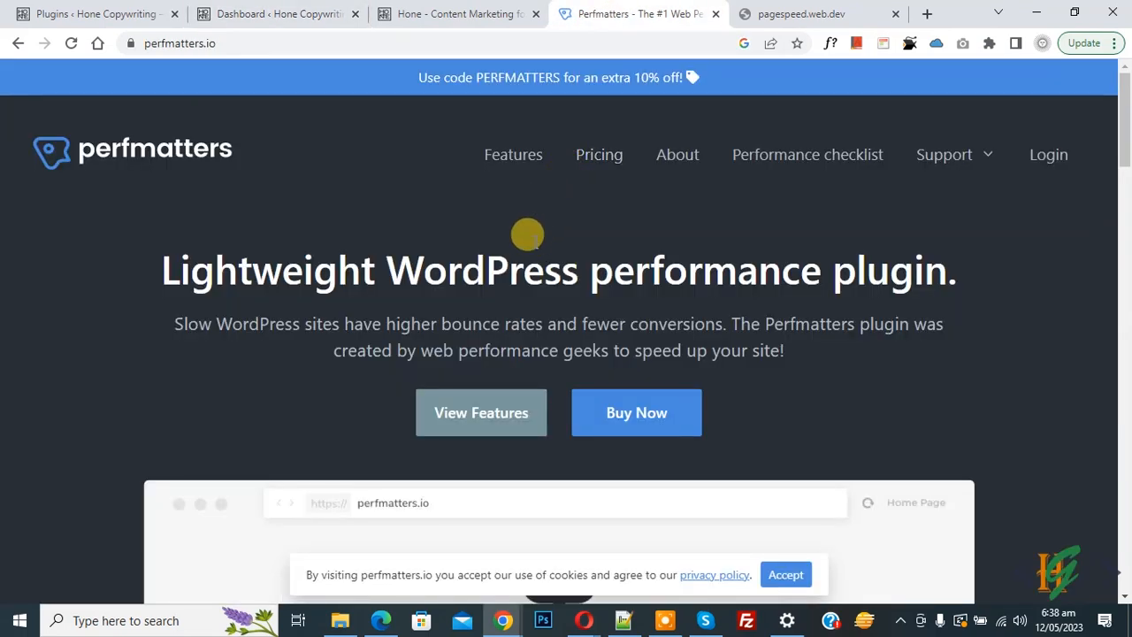
pyautogui.click(277, 13)
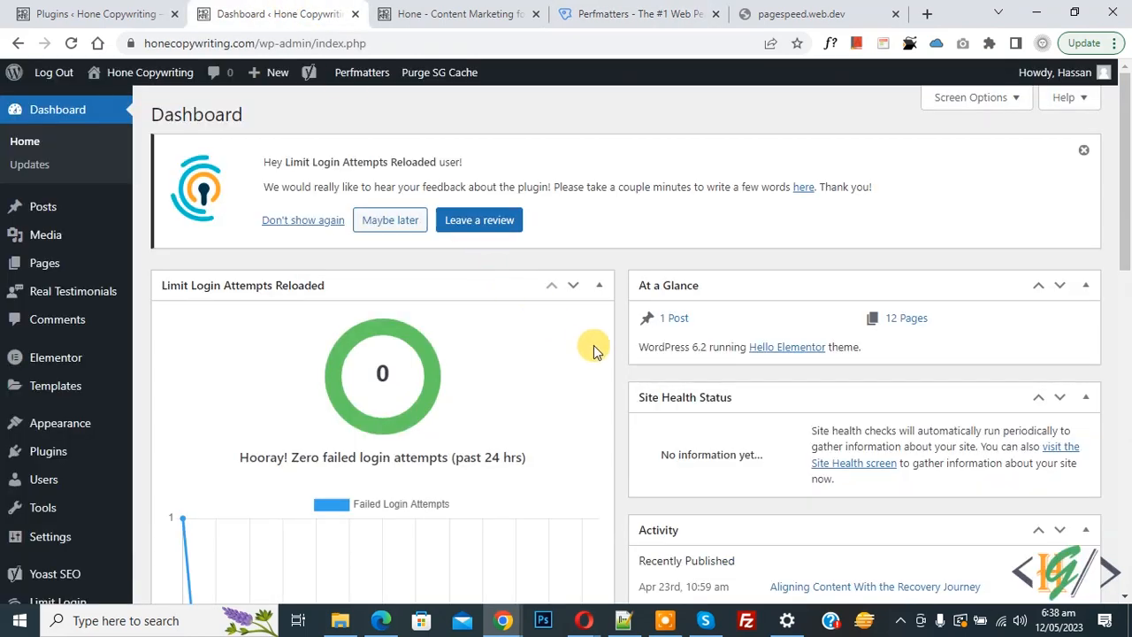
pyautogui.moveTo(594, 348)
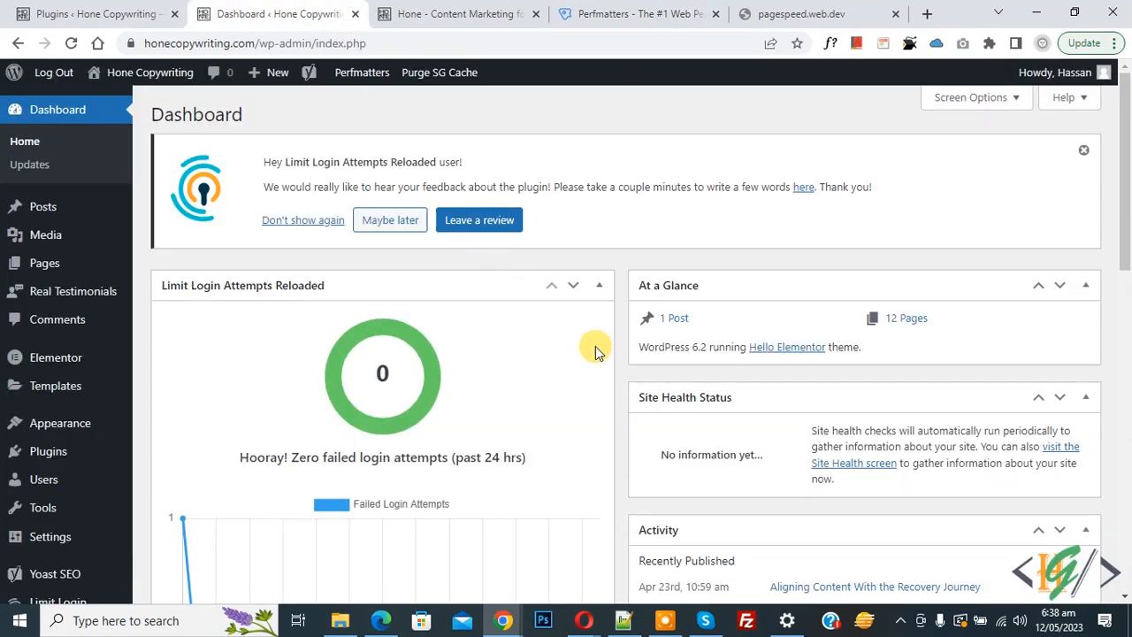
pyautogui.moveTo(577, 354)
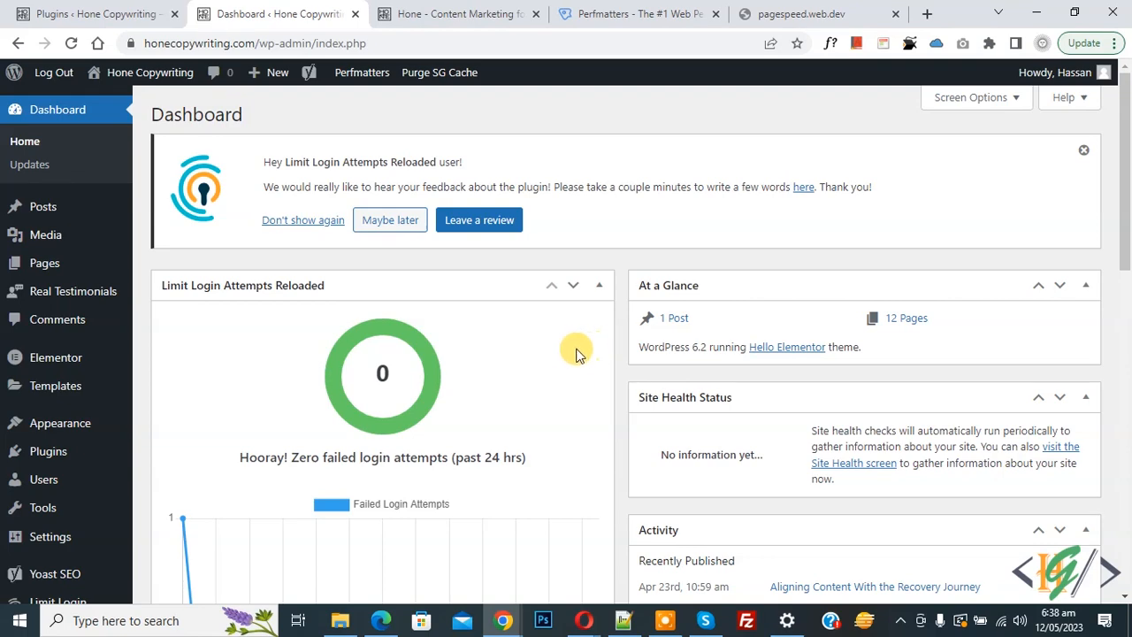
pyautogui.moveTo(549, 305)
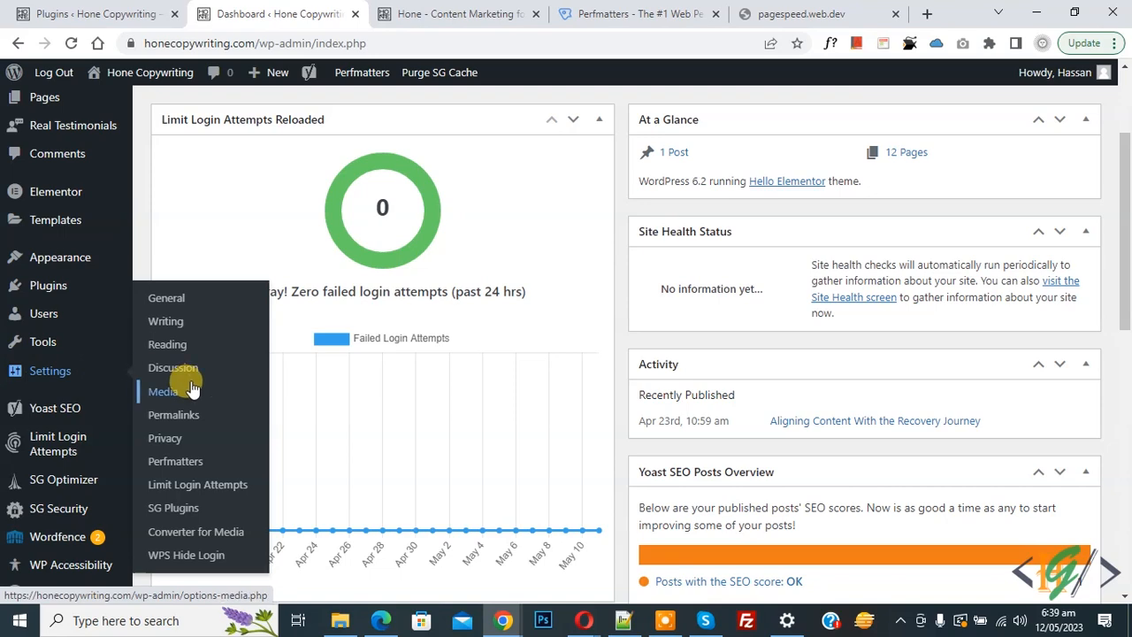
# - Set Perfmatters Preloading 'Preload Critical Images' to 3 and save changes
pyautogui.click(175, 461)
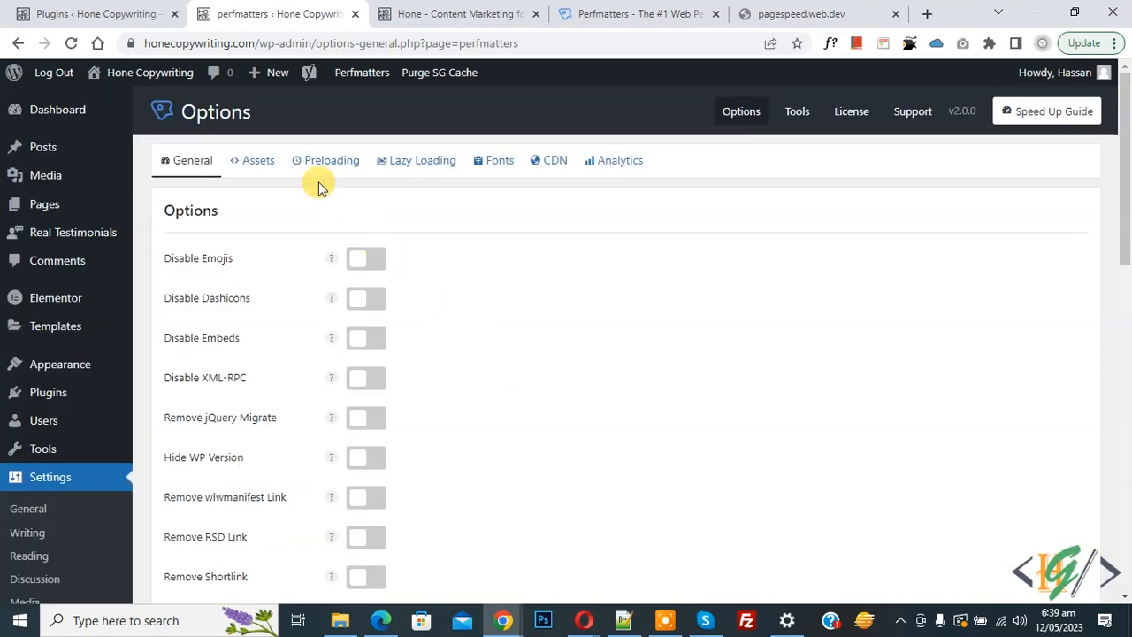
pyautogui.click(332, 160)
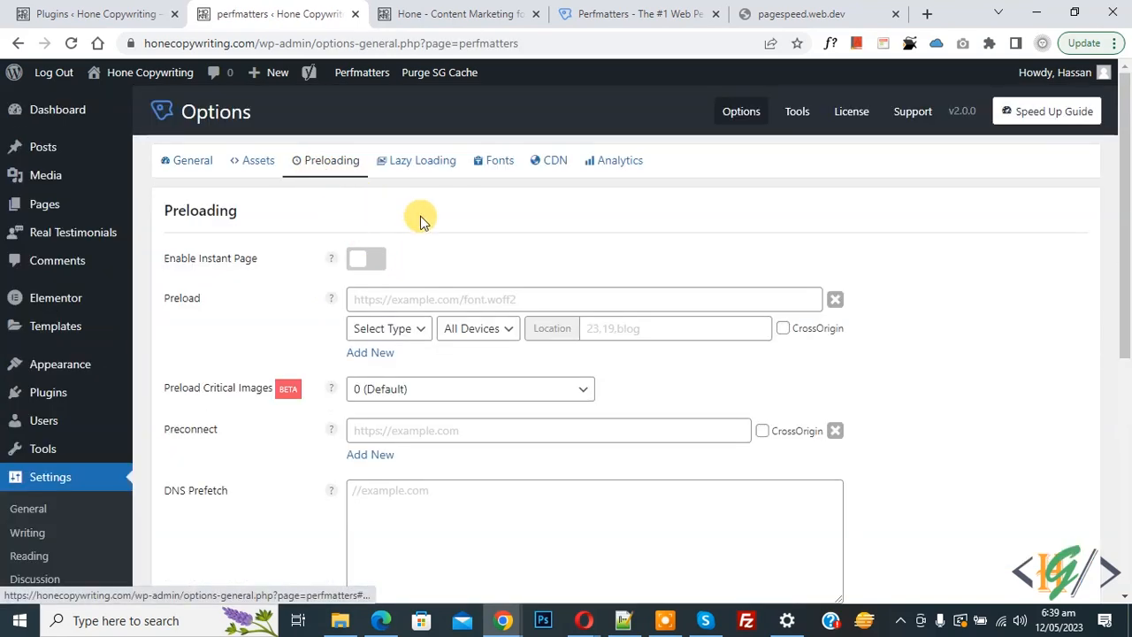
pyautogui.scroll(-3)
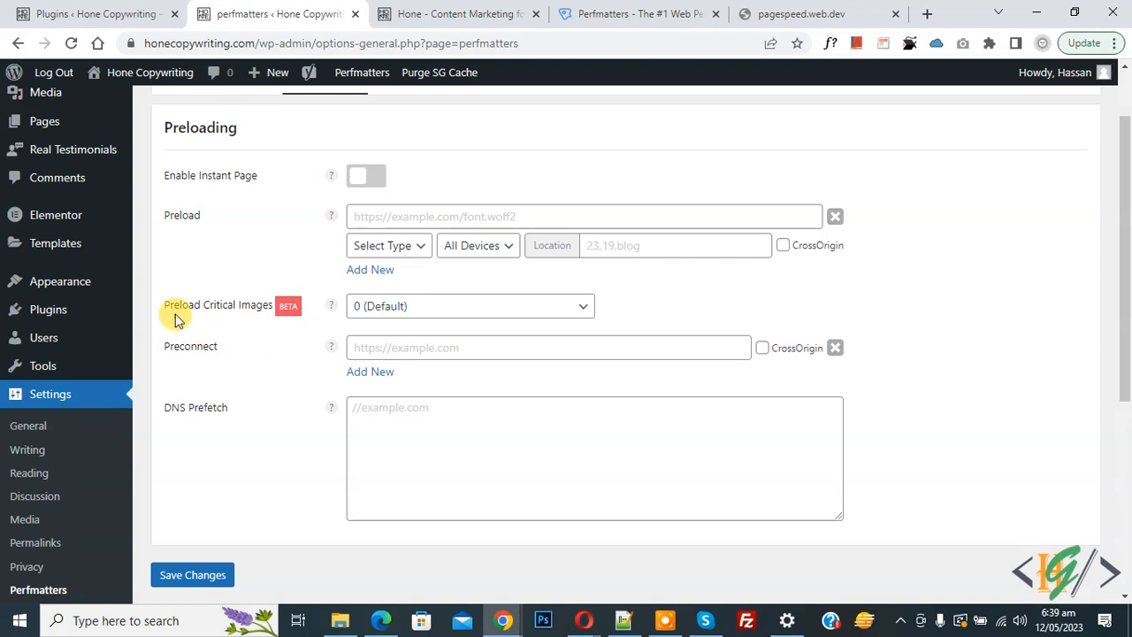
pyautogui.moveTo(299, 319)
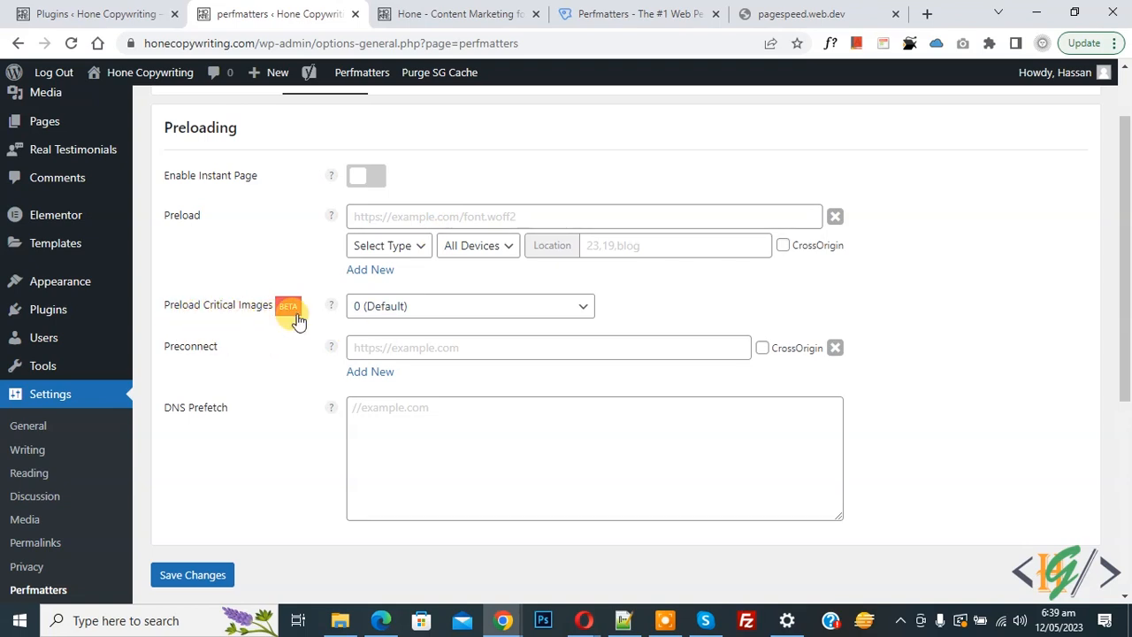
pyautogui.click(469, 305)
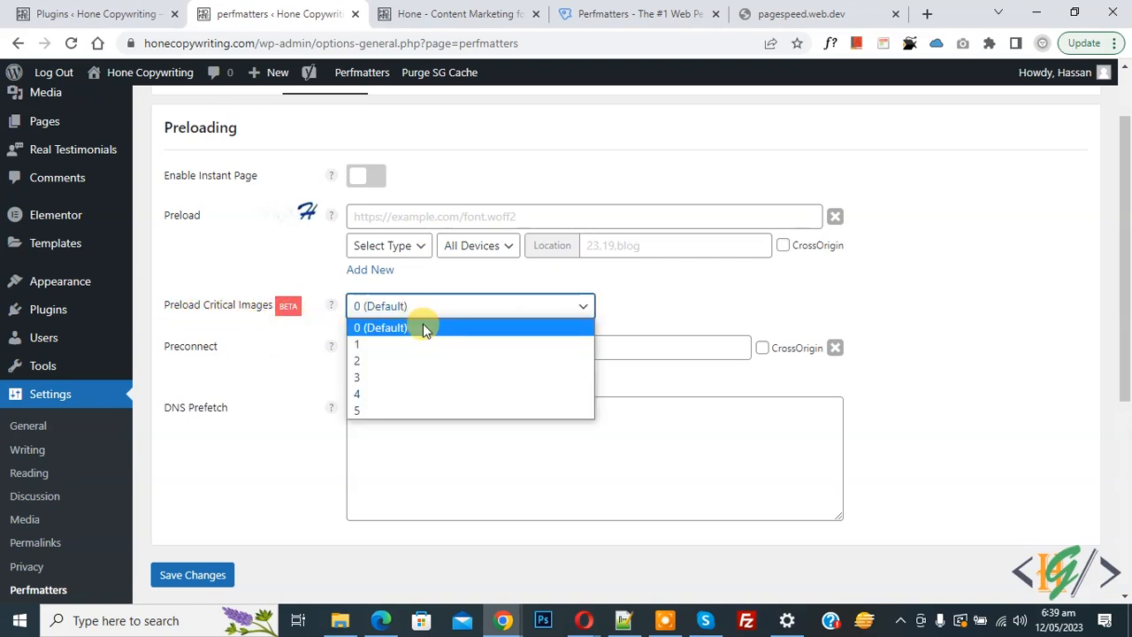
pyautogui.moveTo(434, 377)
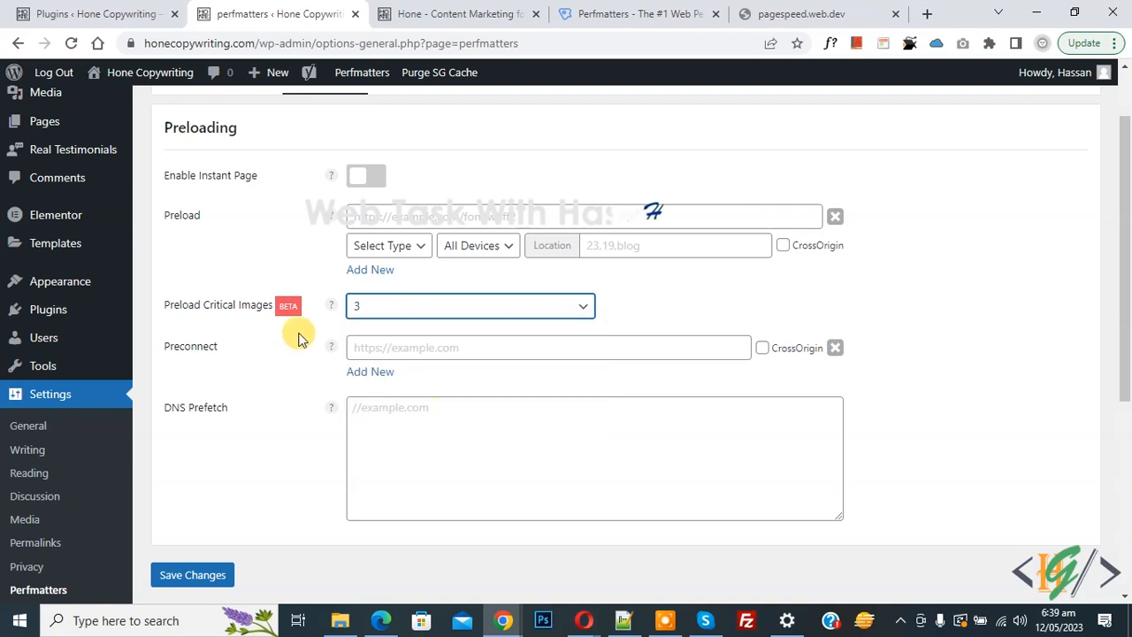
pyautogui.scroll(-3)
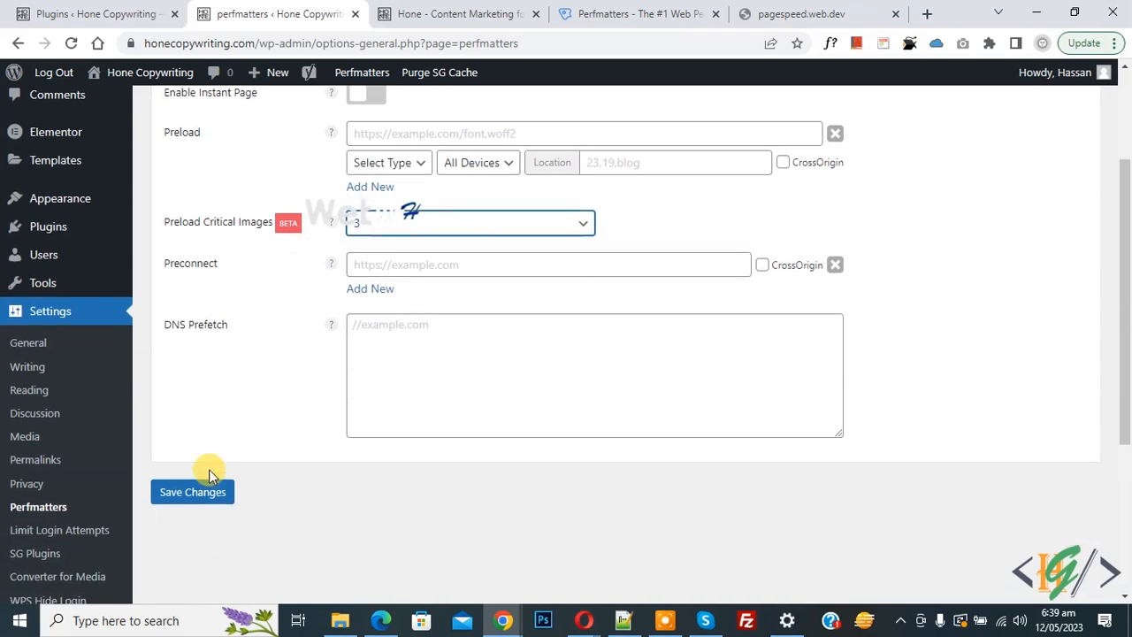
pyautogui.click(192, 492)
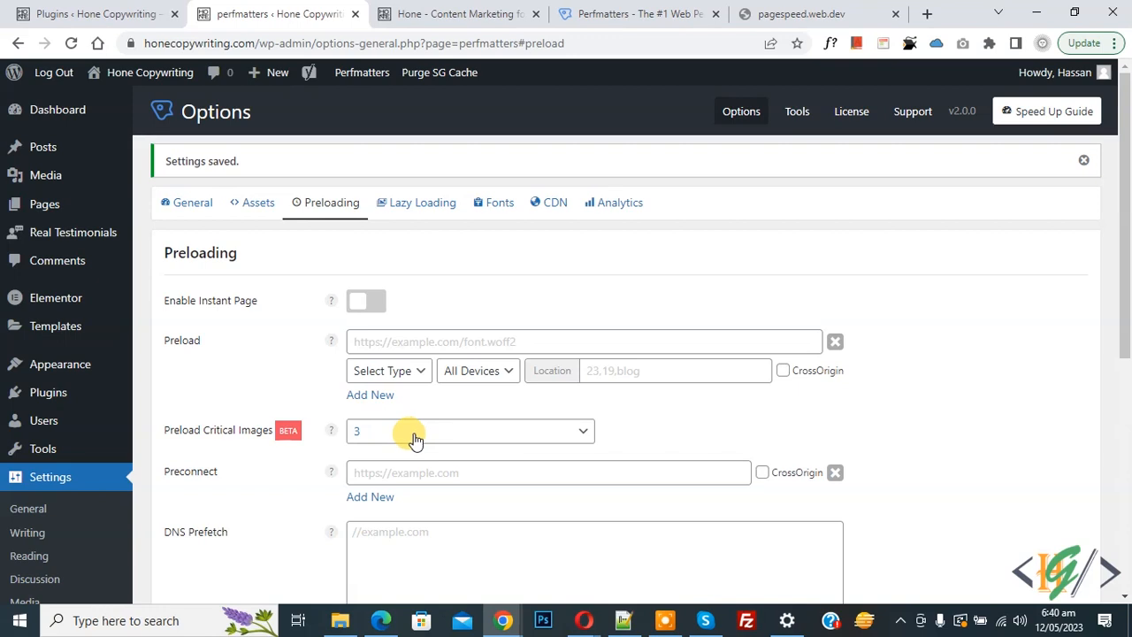
pyautogui.moveTo(175, 447)
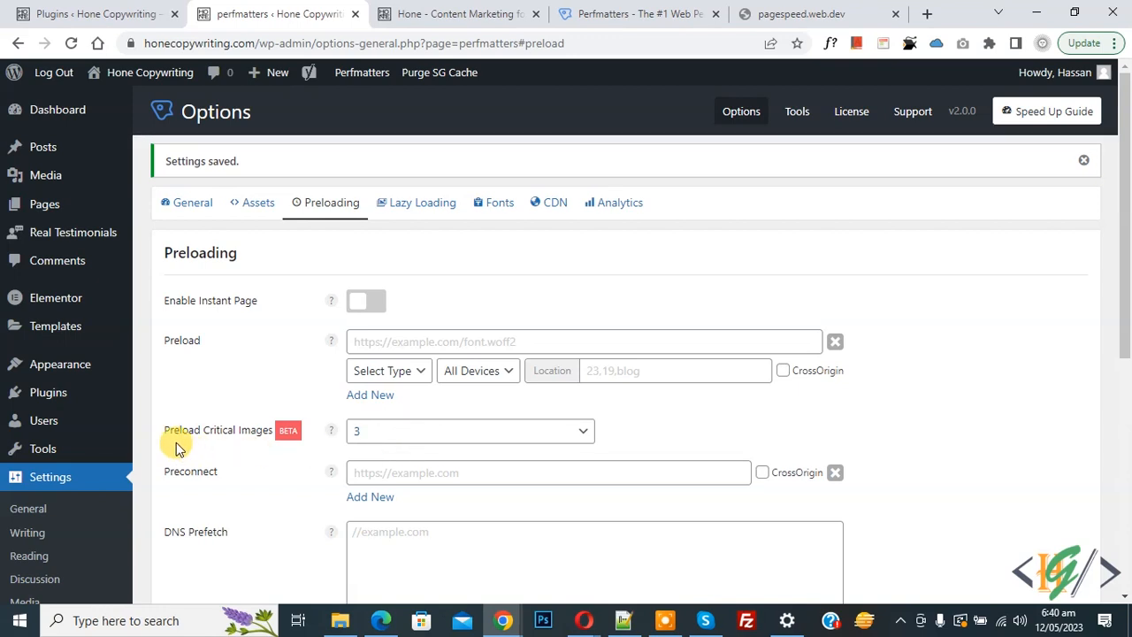
pyautogui.moveTo(268, 451)
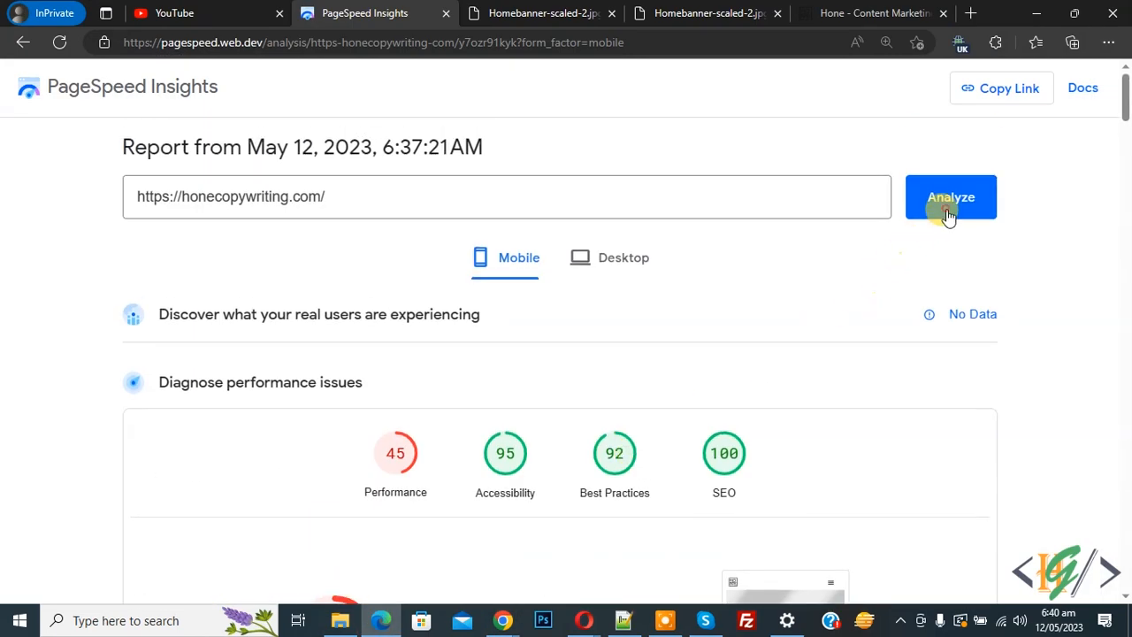
# - Rerun PageSpeed Insights and find 'Preload Largest Contentful Paint image' showing 60 ms savings
pyautogui.click(950, 196)
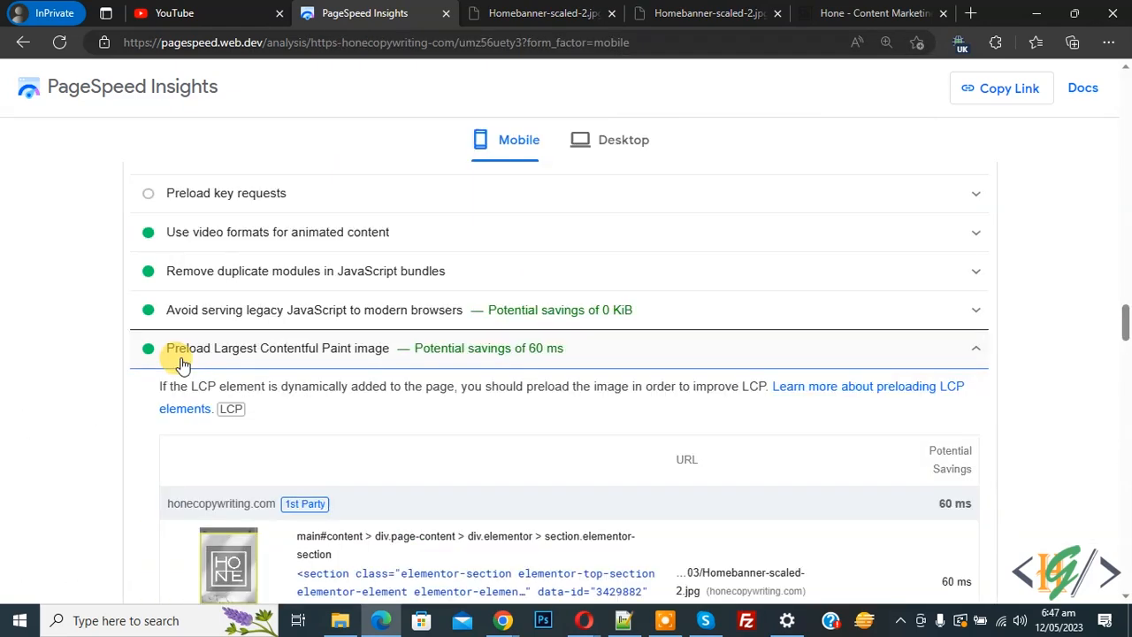
pyautogui.moveTo(290, 363)
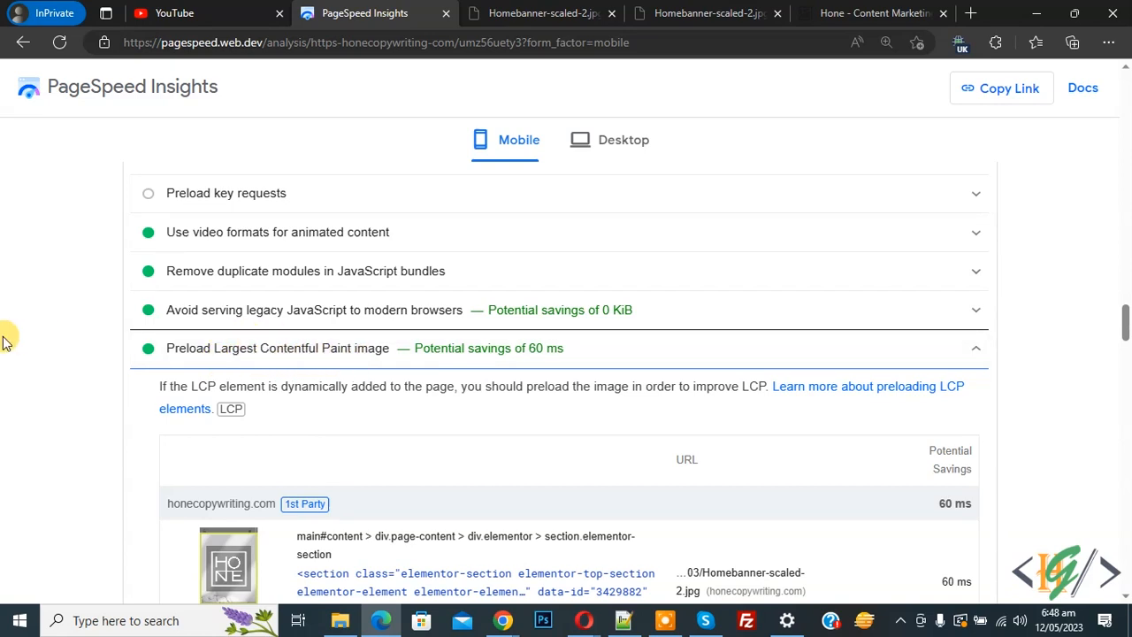
pyautogui.scroll(-3)
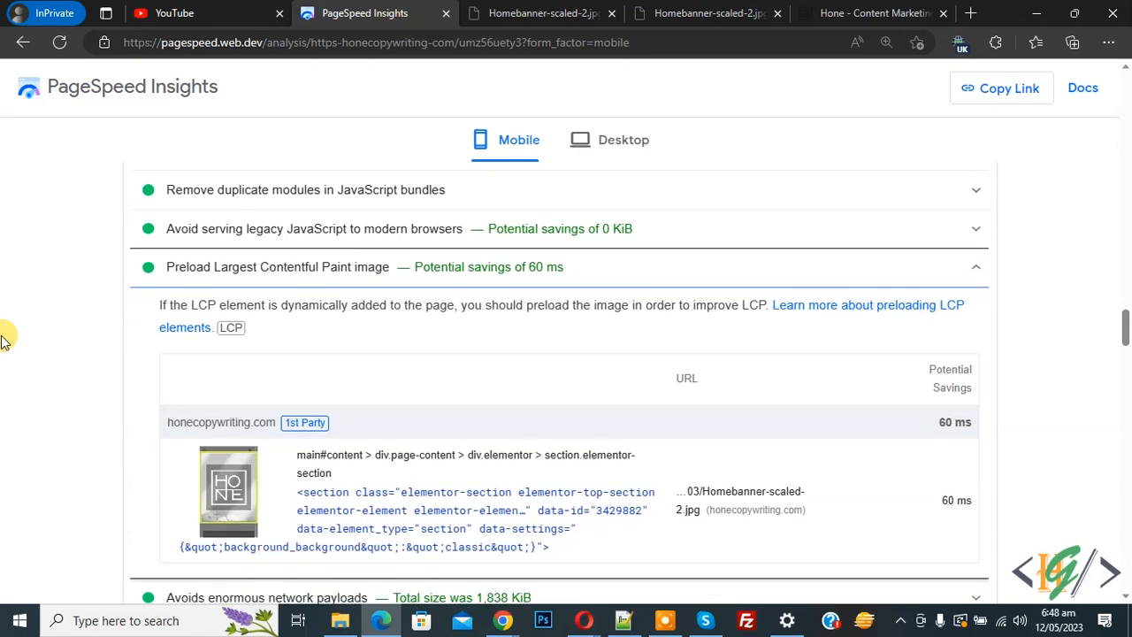